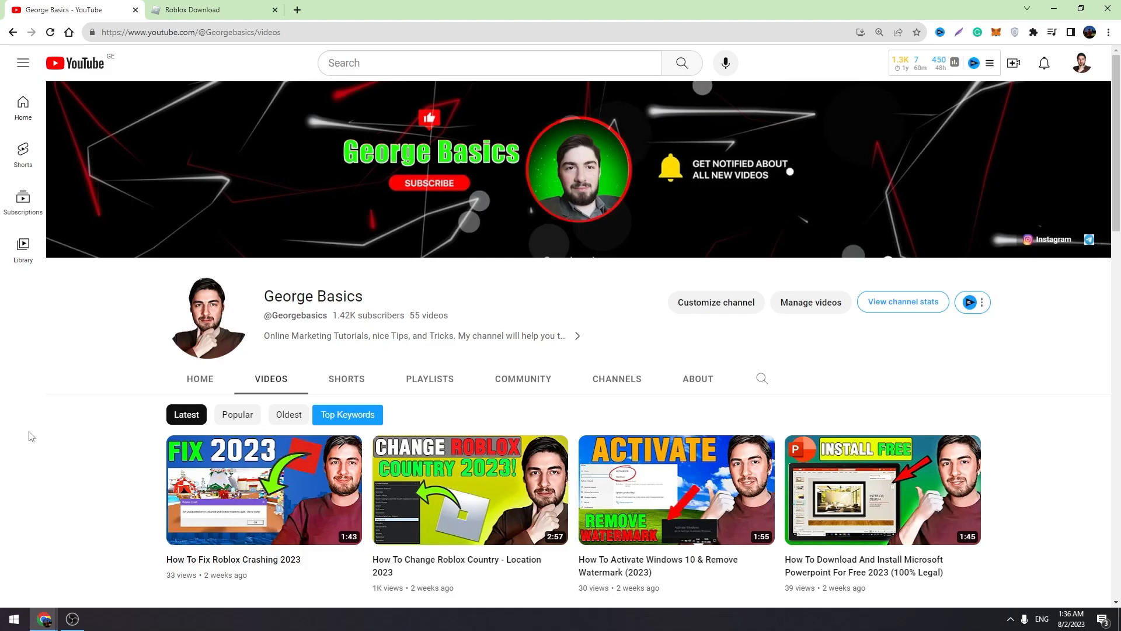
{"action": "mouse_move", "coordinate": [680, 333]}
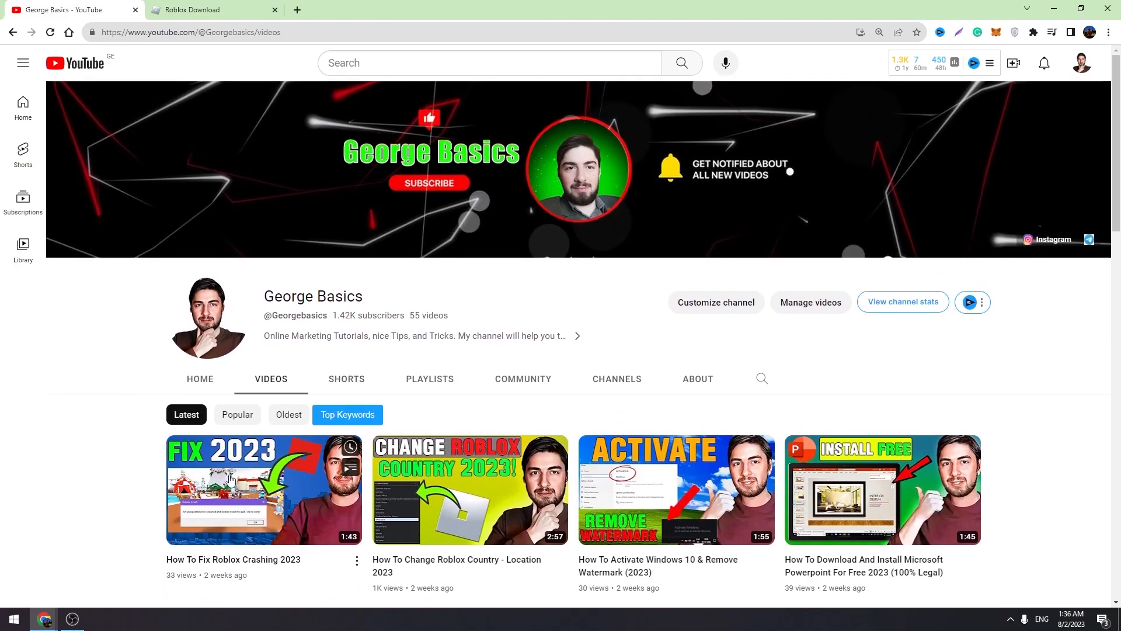
{"action": "mouse_move", "coordinate": [3, 407]}
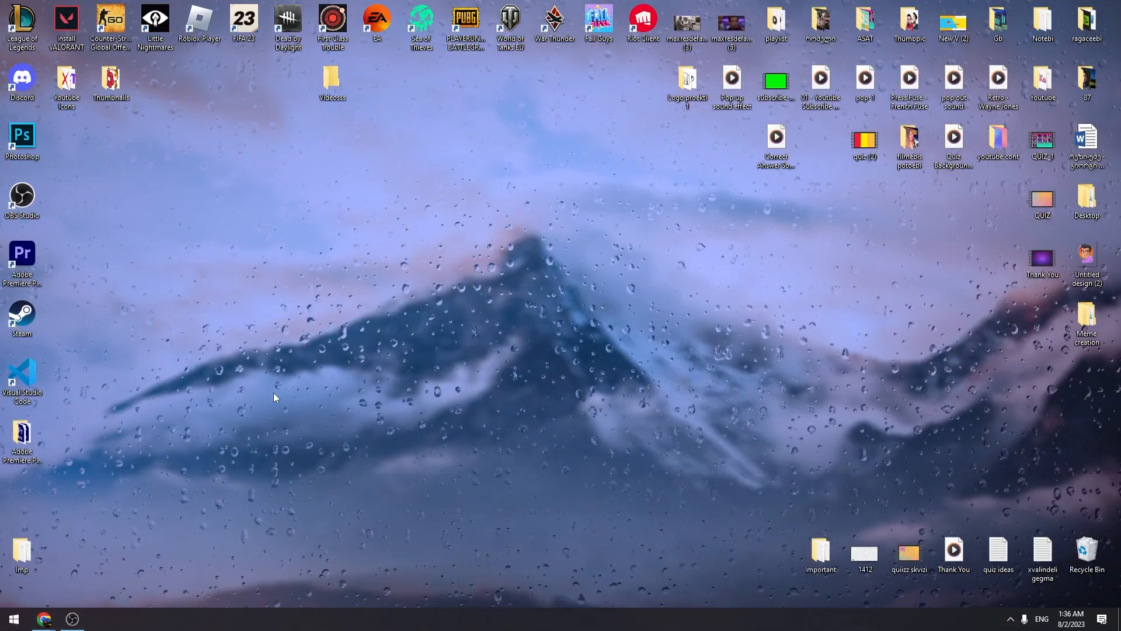
Search the Start menu for 'remove' to surface Add or remove programs
{"action": "left_click", "coordinate": [13, 617]}
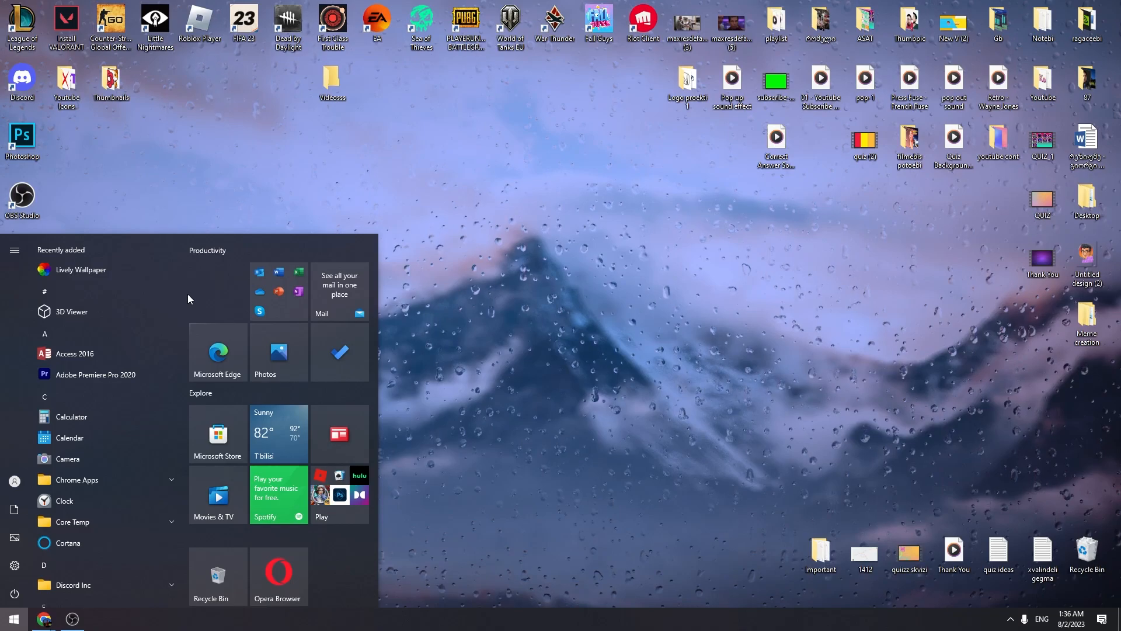
{"action": "type", "text": "remove"}
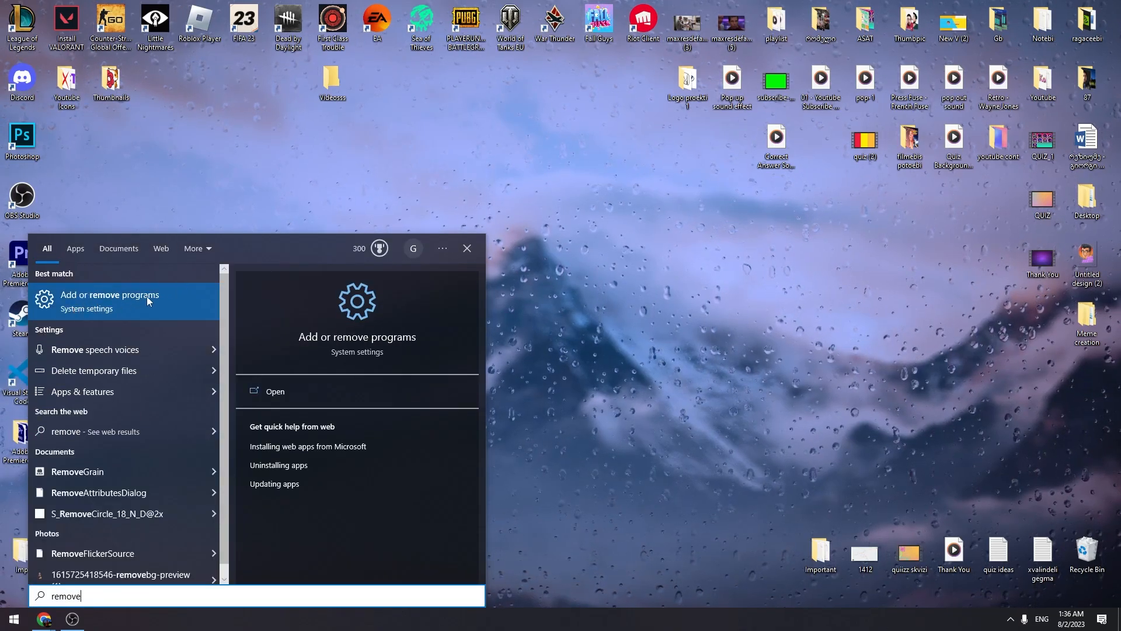
Filter Apps & features for 'ro', uninstall Roblox Player, and acknowledge completion
{"action": "left_click", "coordinate": [109, 295]}
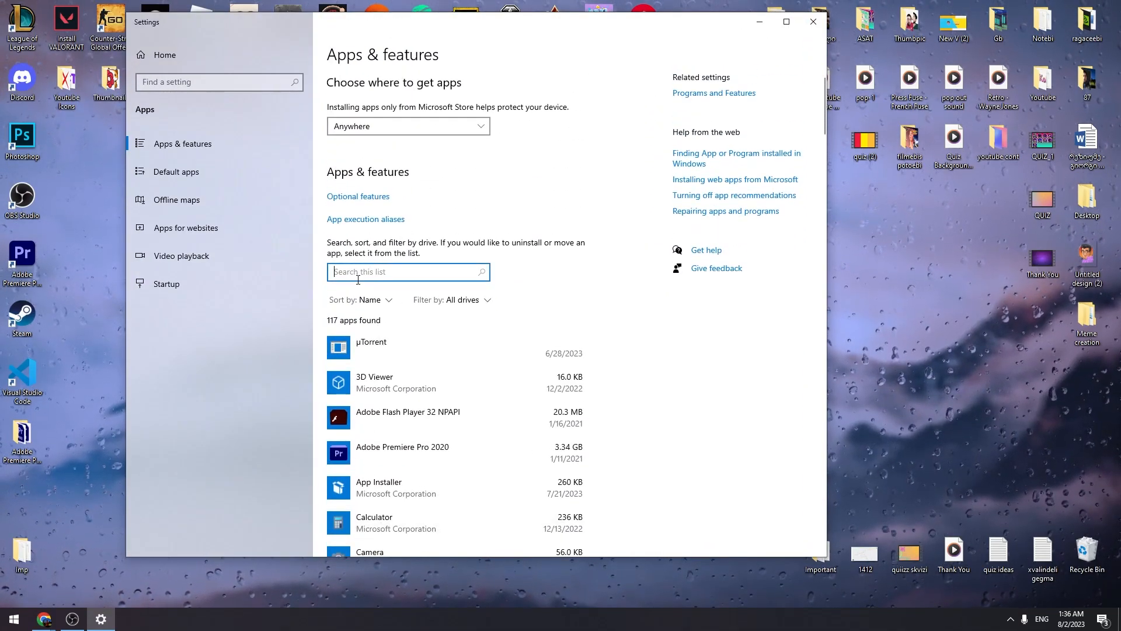
{"action": "type", "text": "roblox"}
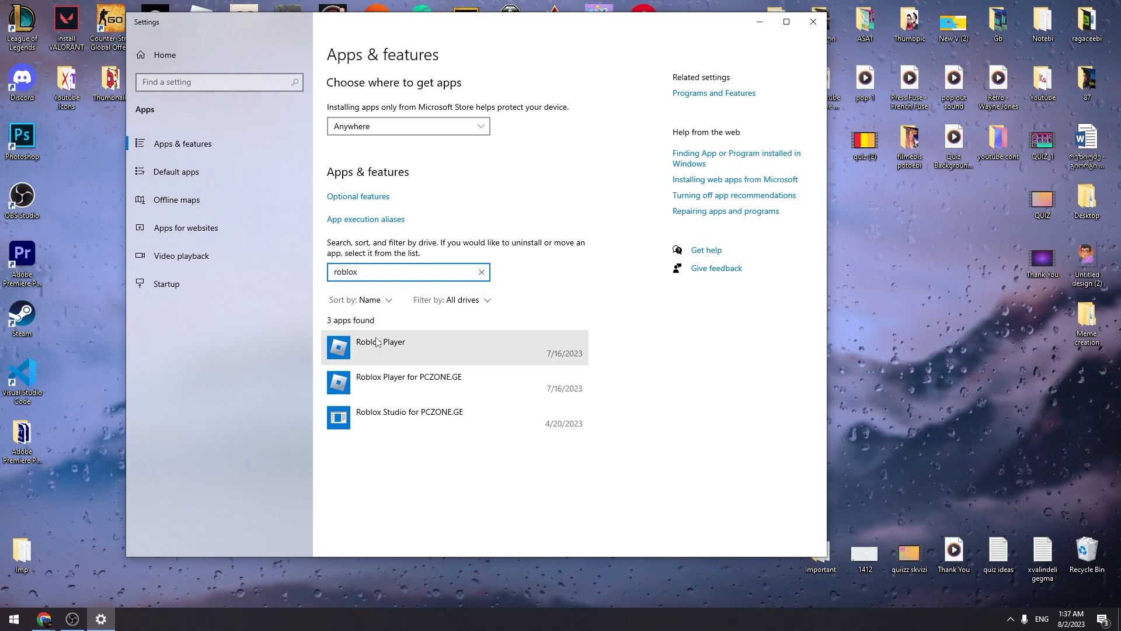
{"action": "left_click", "coordinate": [379, 342]}
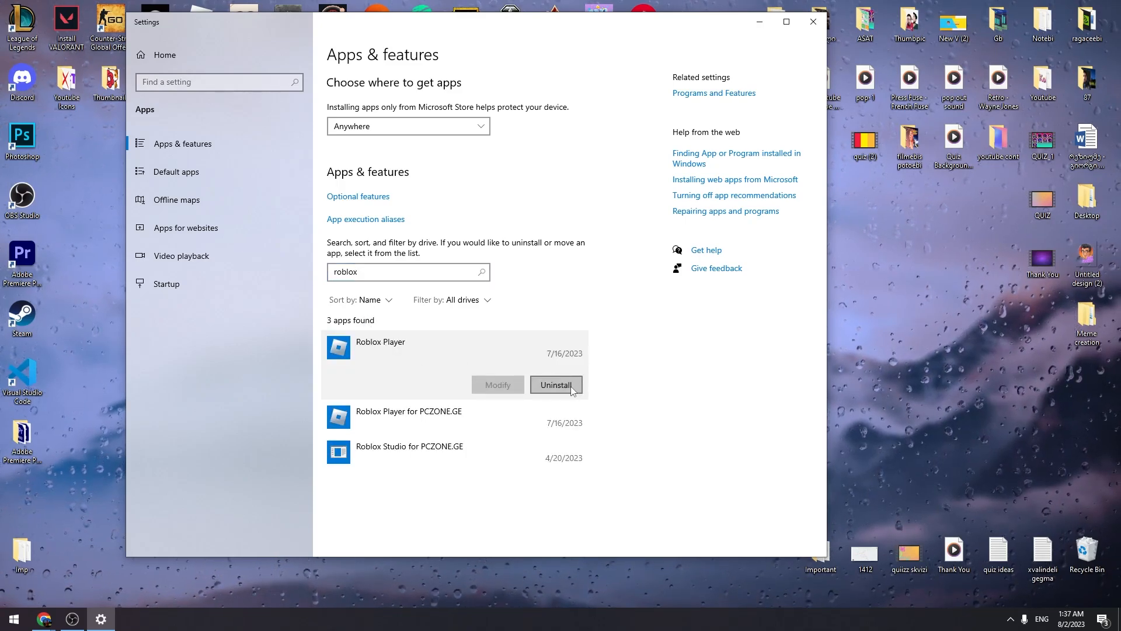
{"action": "left_click", "coordinate": [555, 384]}
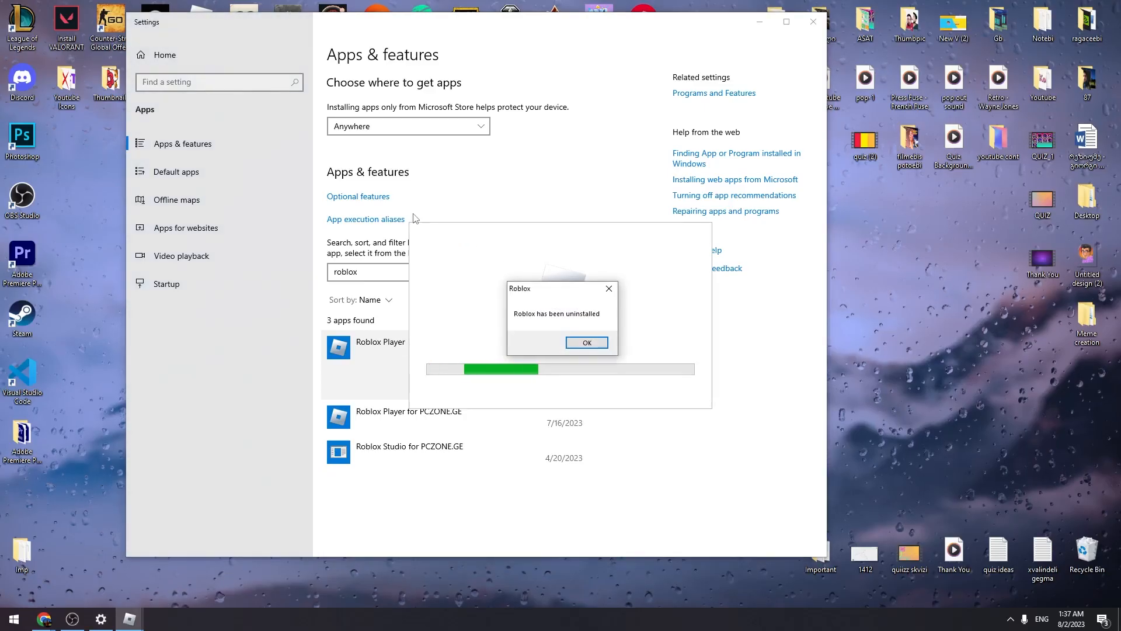
{"action": "left_click", "coordinate": [586, 343]}
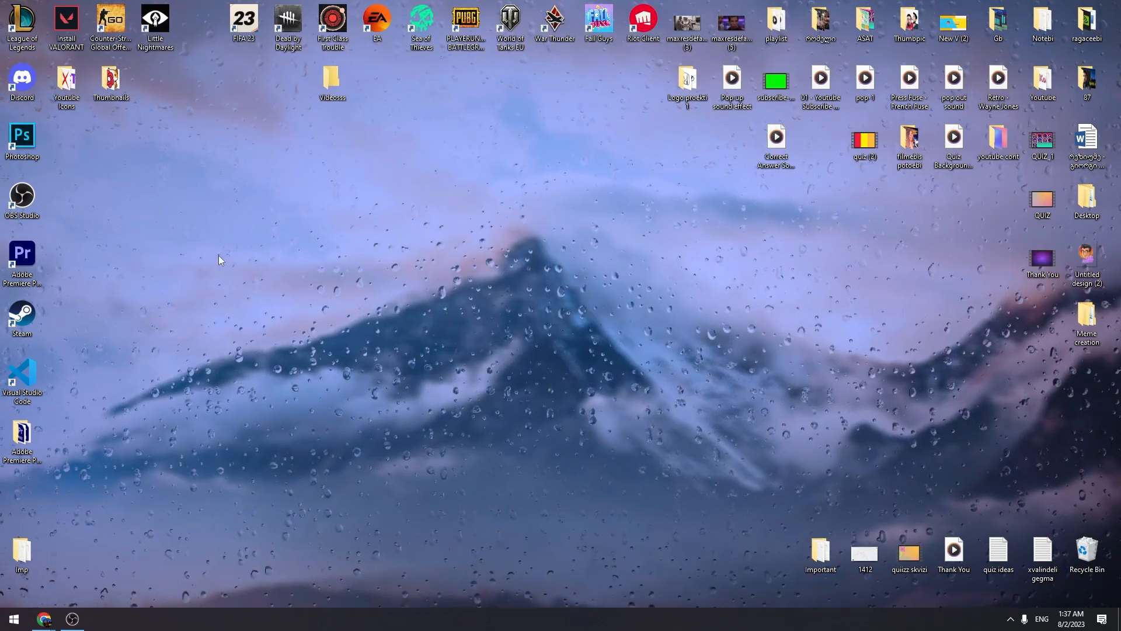
Search the Start menu for 'cmd' to launch Command Prompt
{"action": "left_click", "coordinate": [13, 618]}
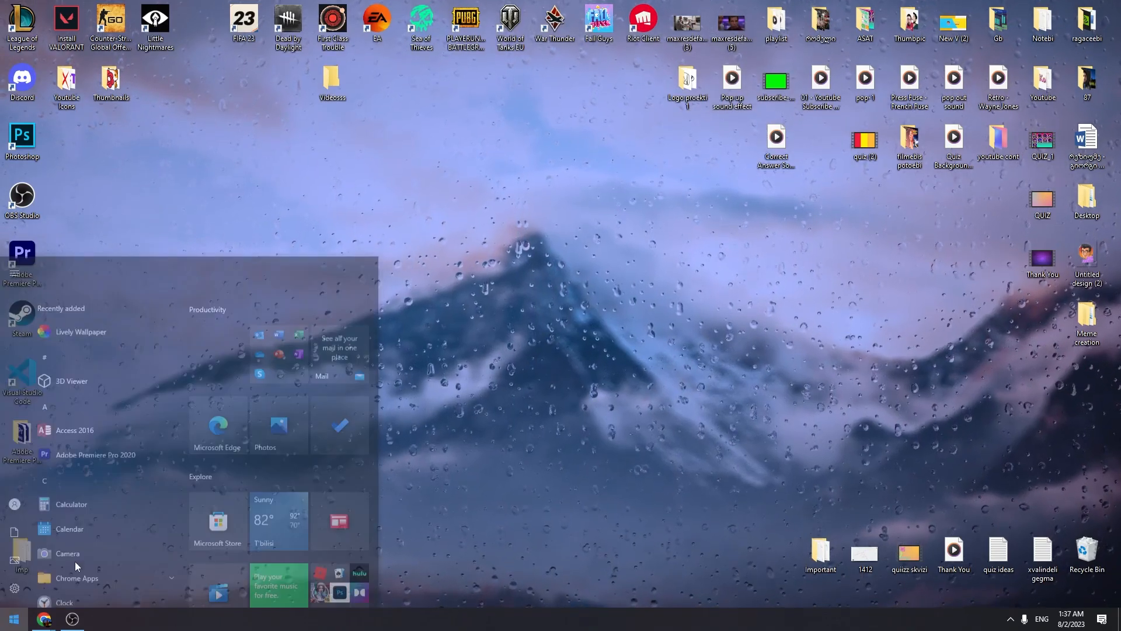
{"action": "scroll", "scroll_direction": "down", "scroll_amount": 3}
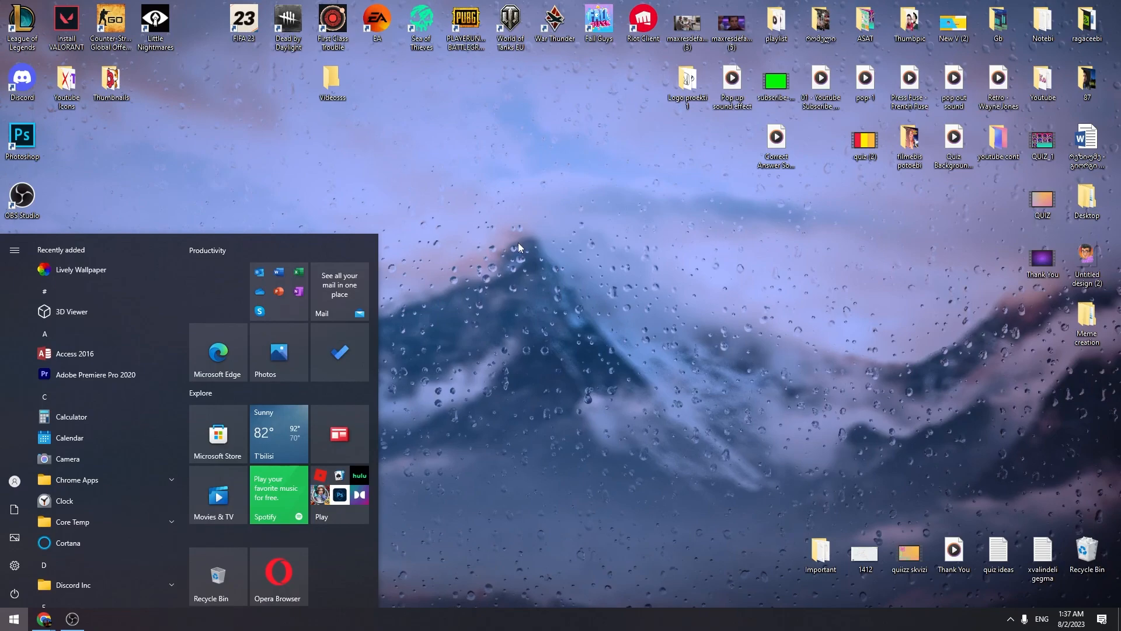
{"action": "type", "text": "cmd"}
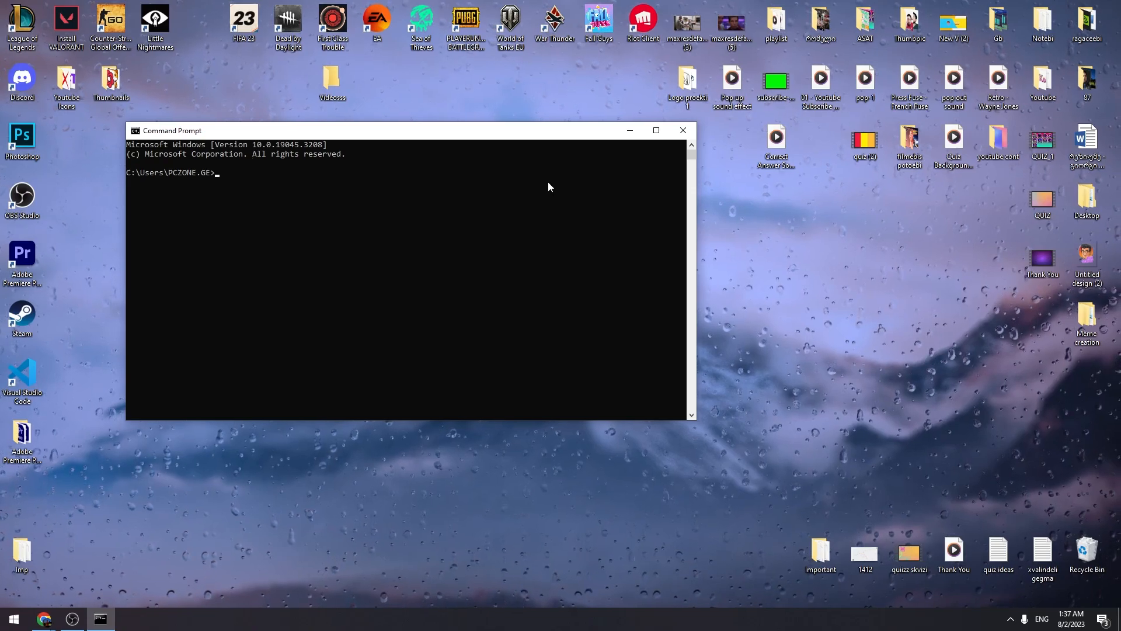
Change the prompt's directory to AppData\Local
{"action": "type", "text": "cd"}
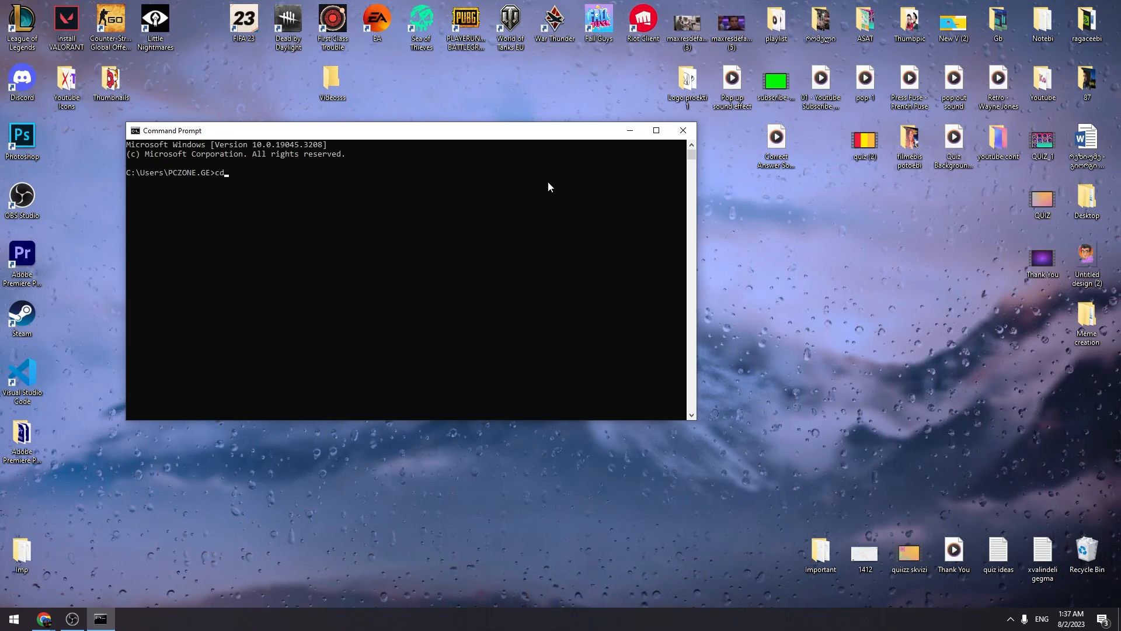
{"action": "type", "text": "appdata/lo"}
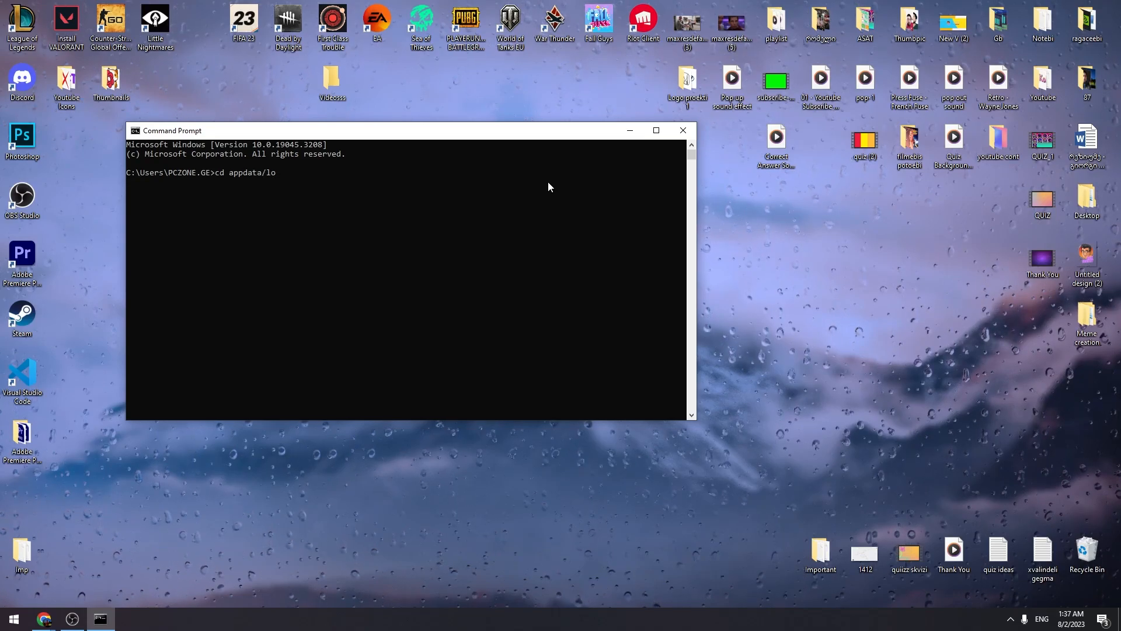
{"action": "type", "text": "cal"}
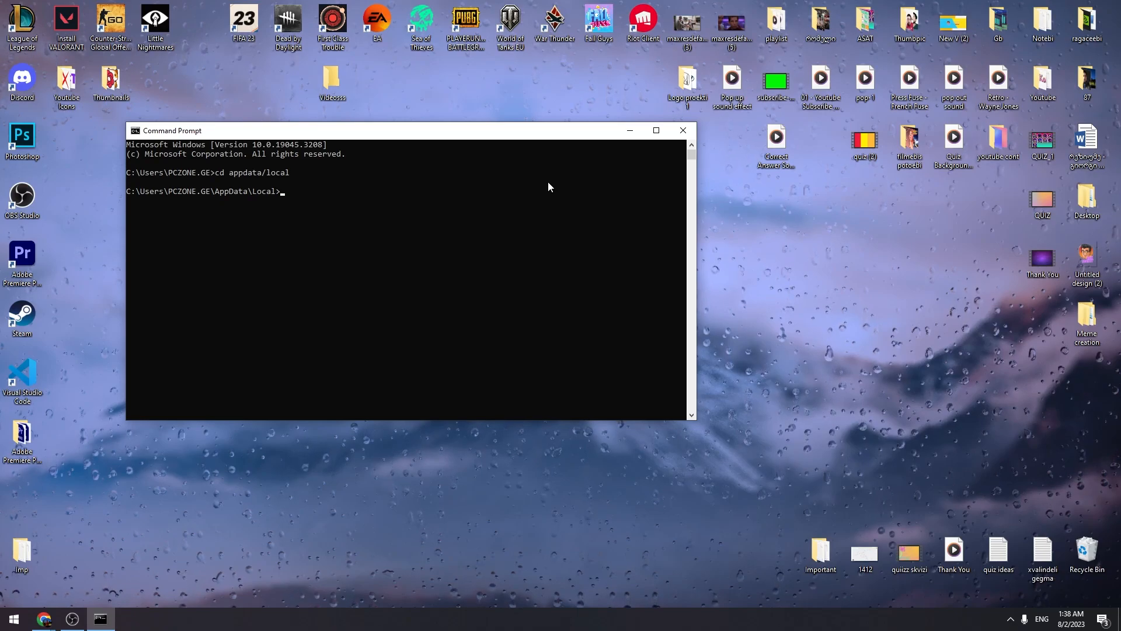
Delete the roblox folder with rmdir /s, confirm with y, and exit
{"action": "type", "text": "rmdir"}
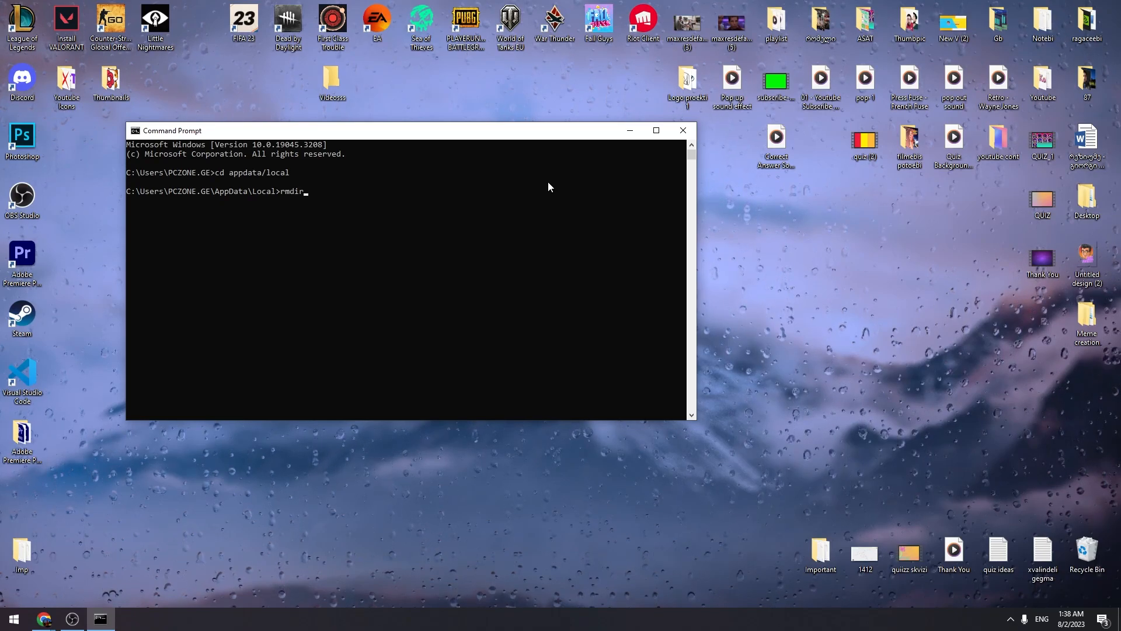
{"action": "type", "text": "/"}
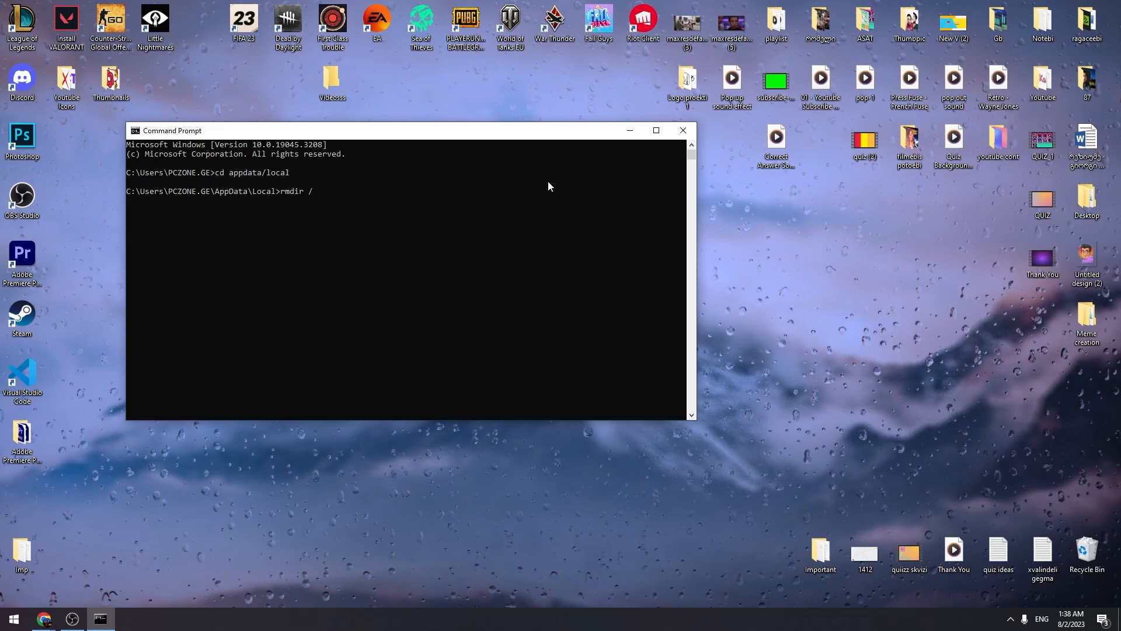
{"action": "type", "text": "s roblox"}
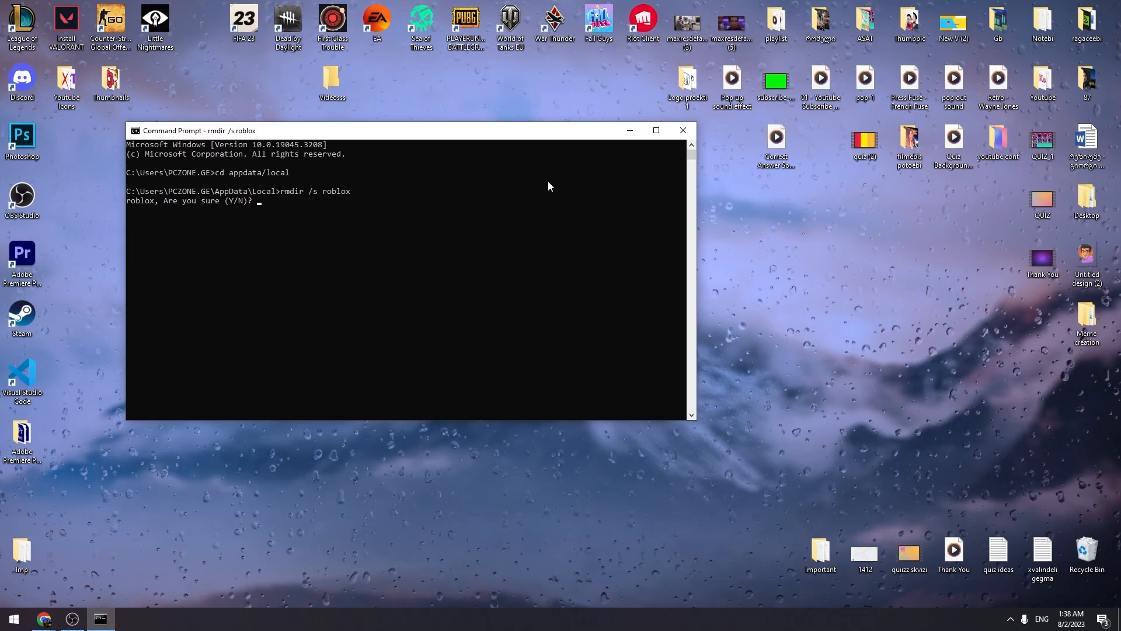
{"action": "type", "text": "y"}
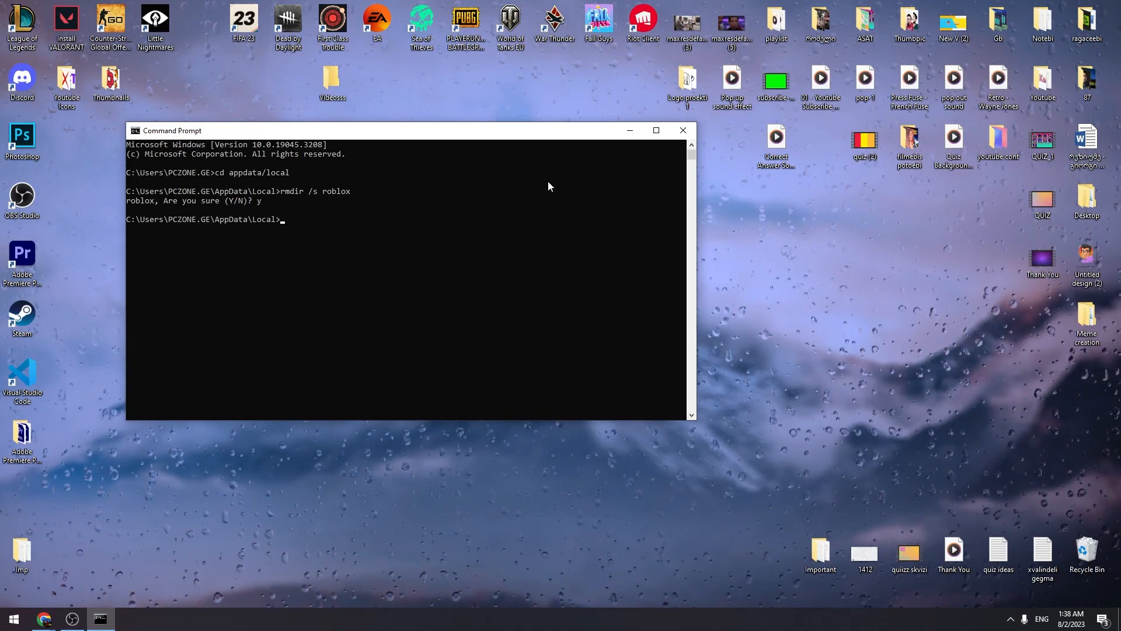
{"action": "type", "text": "exit"}
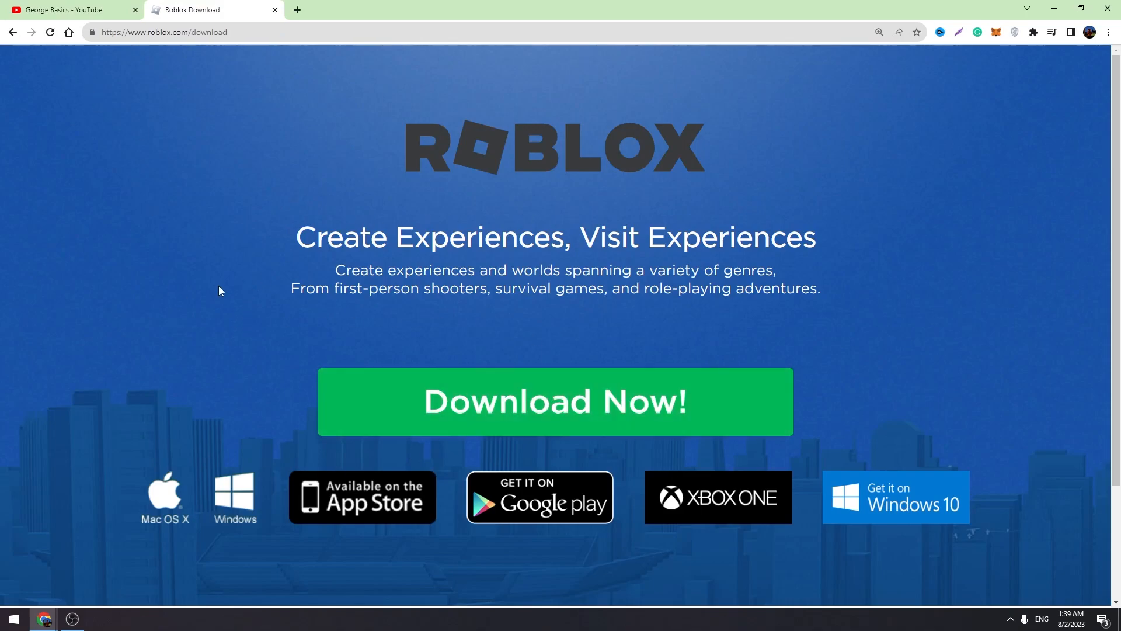
{"action": "mouse_move", "coordinate": [315, 141]}
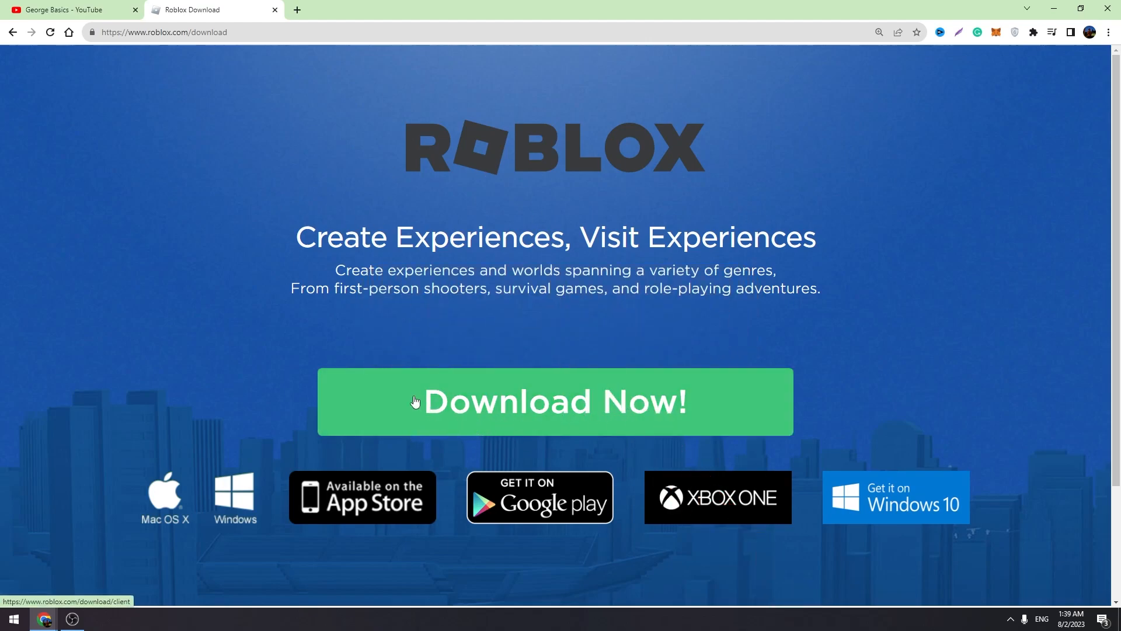
Download the Roblox installer with Download Now! on roblox.com/download
{"action": "left_click", "coordinate": [554, 401]}
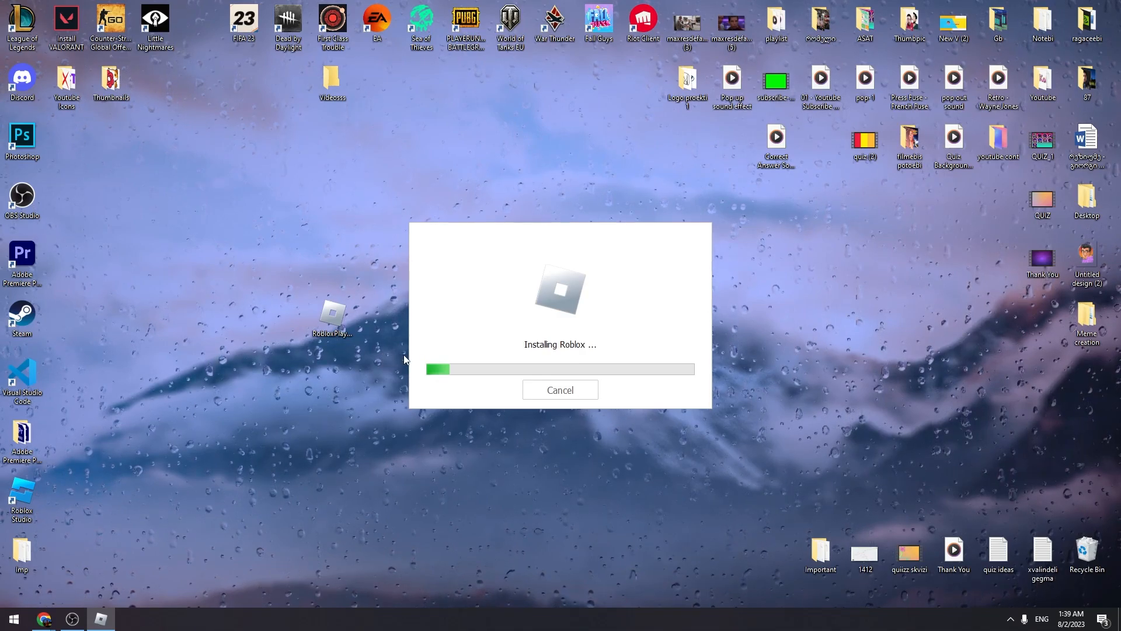
{"action": "mouse_move", "coordinate": [341, 140]}
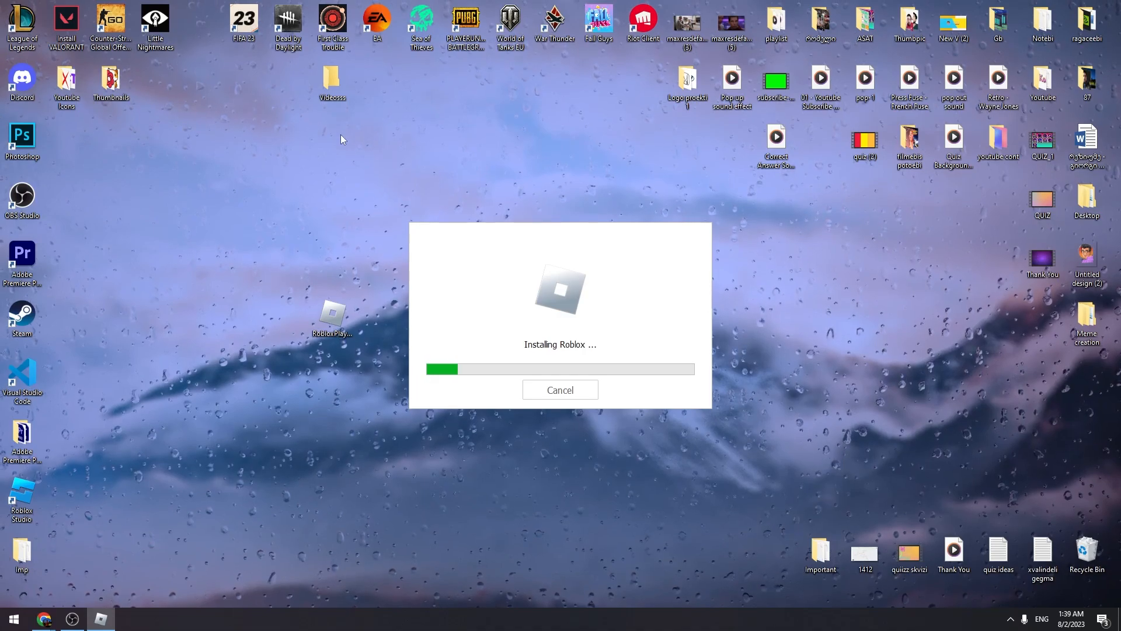
{"action": "mouse_move", "coordinate": [275, 169]}
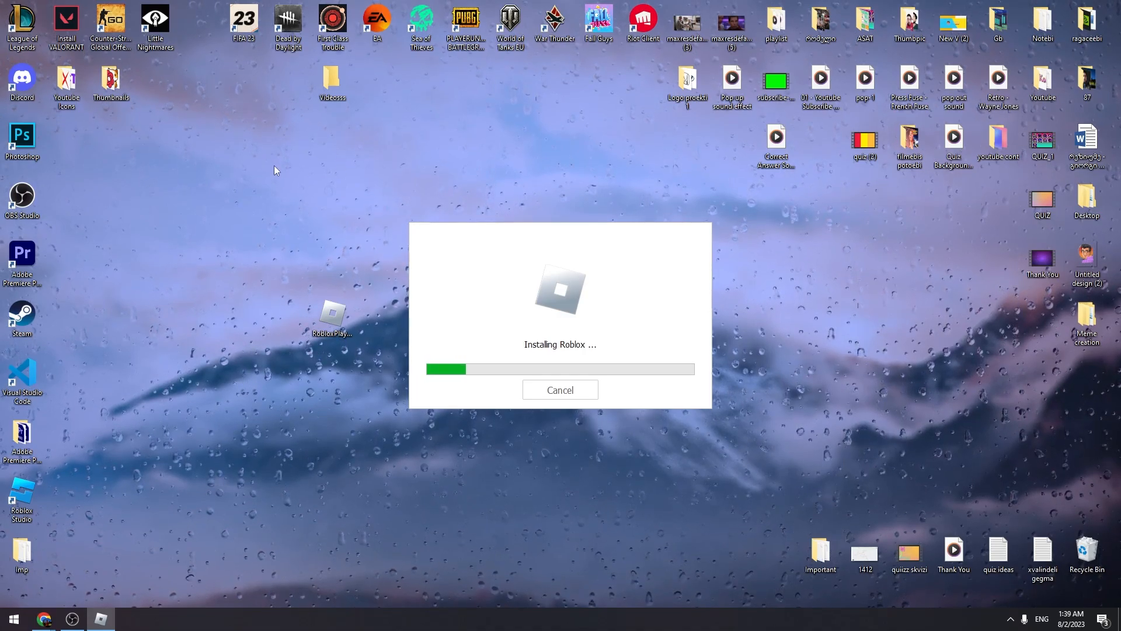